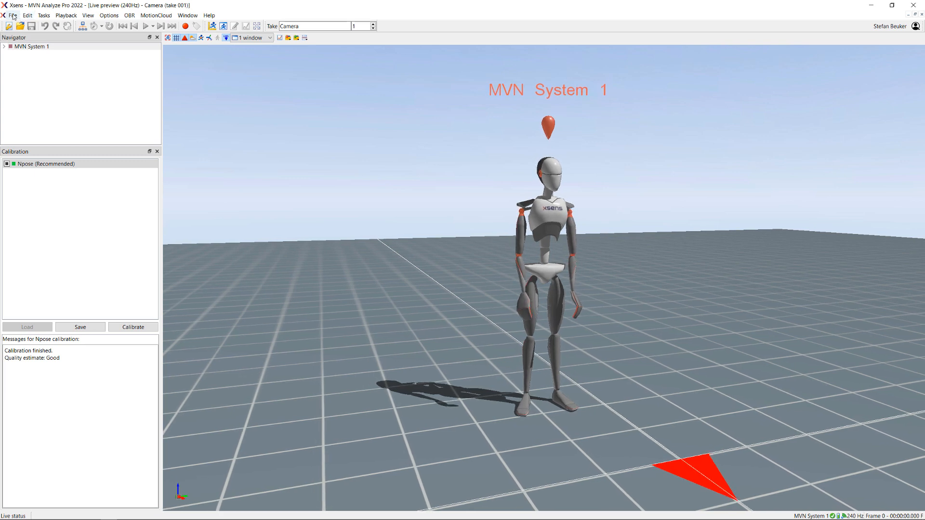
Bring up the File menu with its live configuration command.
left_click(12, 17)
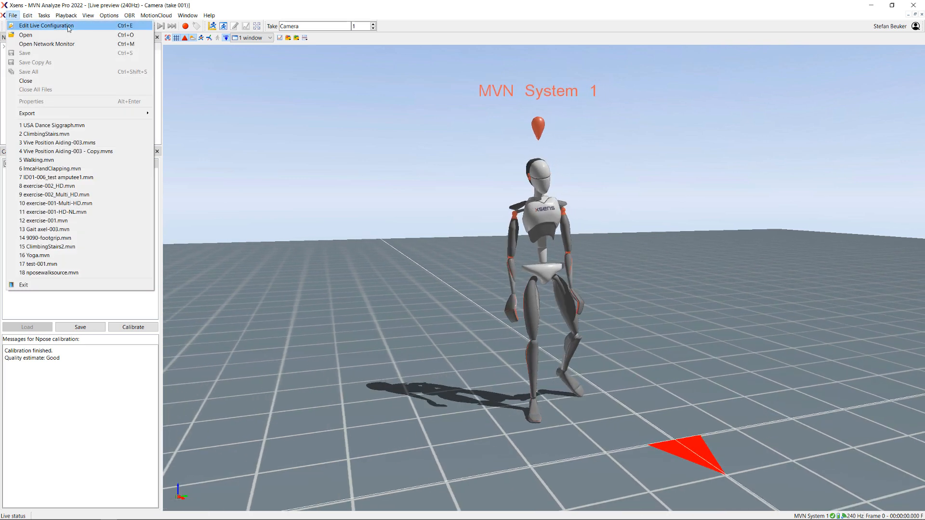
Enable the reference video camera on the Video Camera page of the live configuration.
left_click(46, 26)
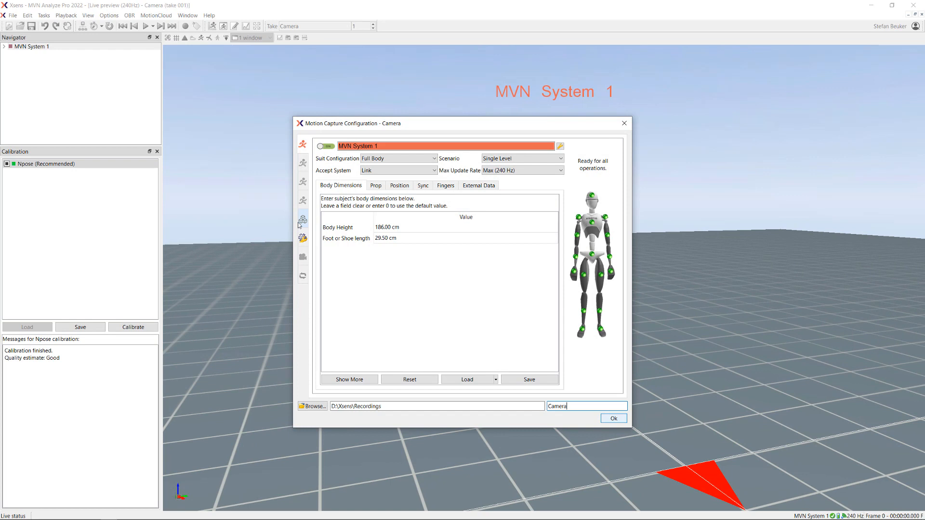
left_click(302, 239)
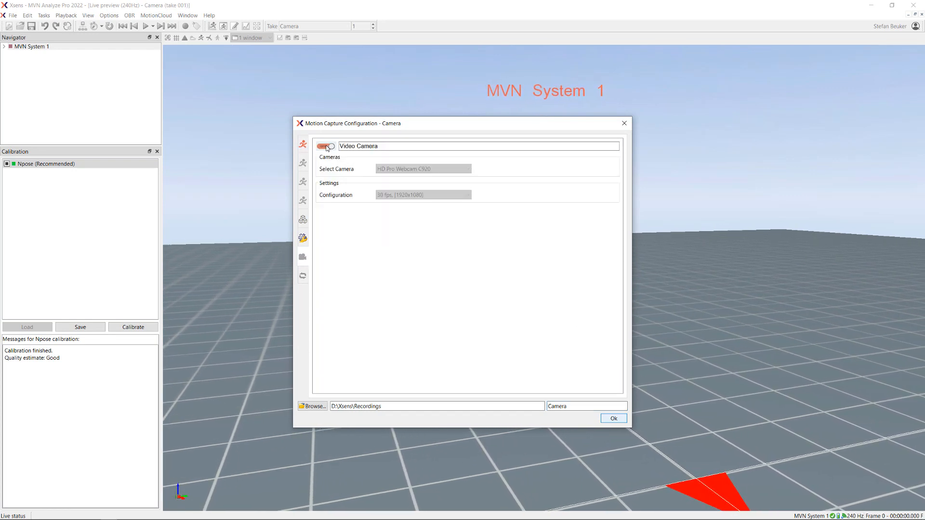
left_click(326, 146)
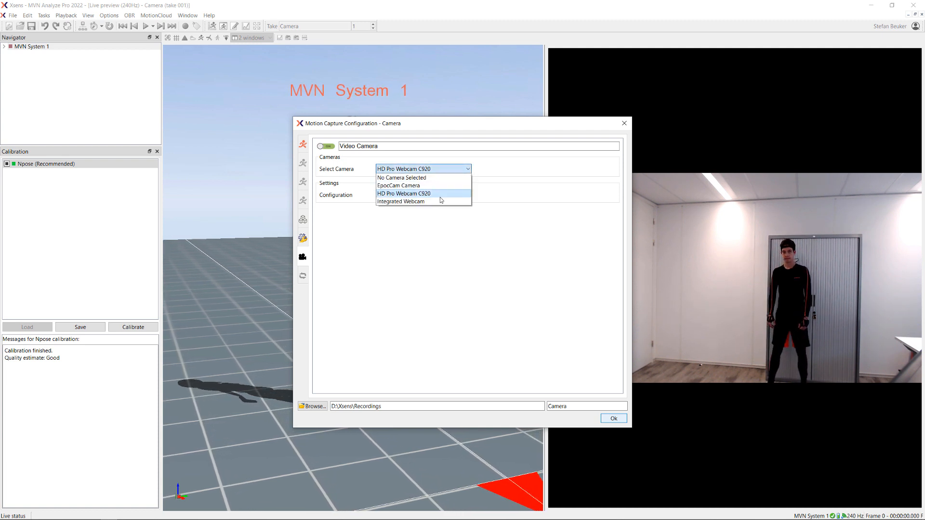
mouse_move(424, 178)
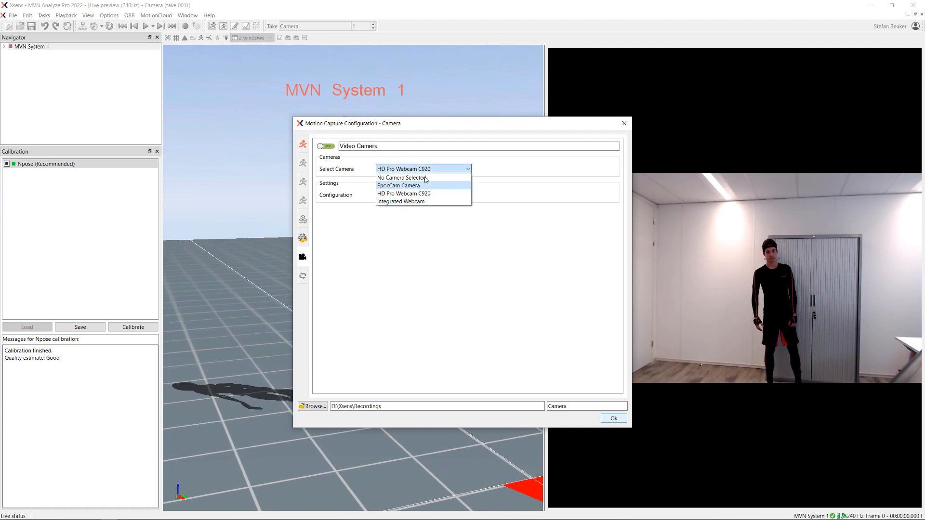
mouse_move(428, 195)
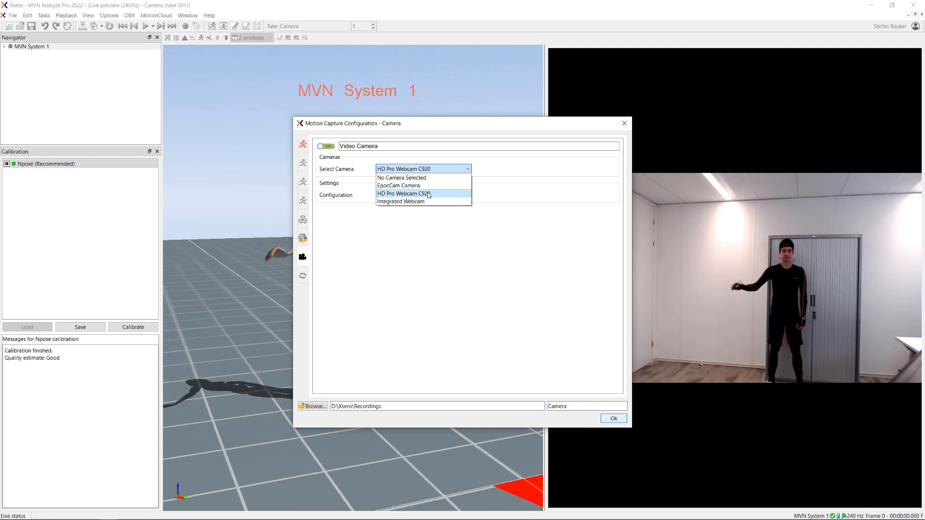
Use HD Pro Webcam C920 at 30 fps [1920x1080] as the reference camera.
left_click(410, 193)
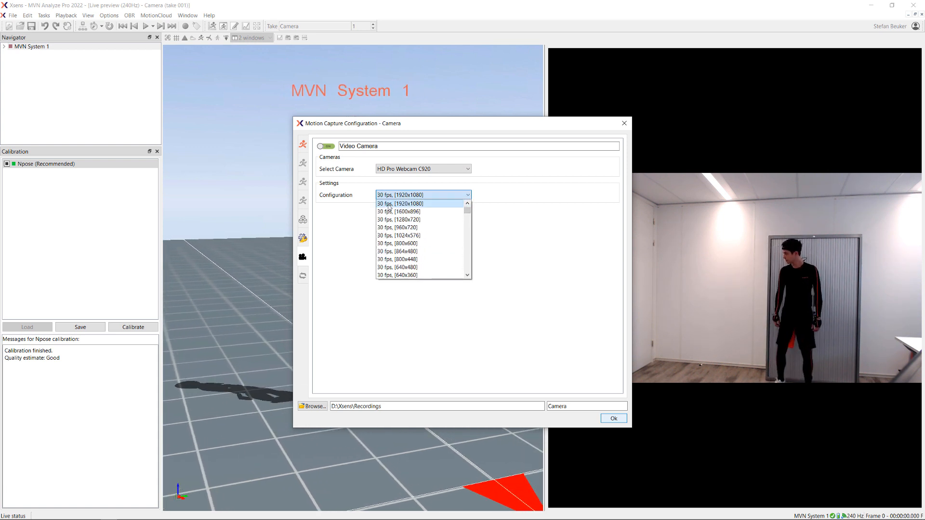
mouse_move(431, 205)
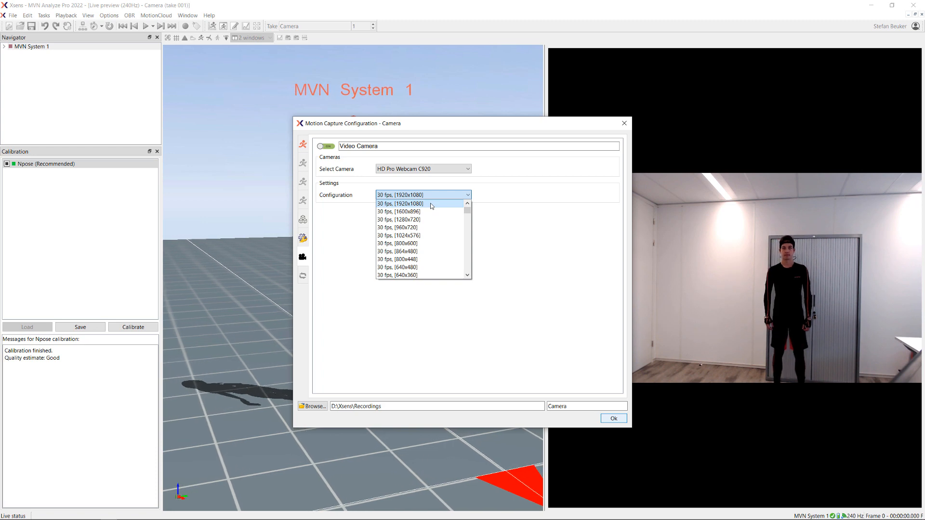
left_click(418, 204)
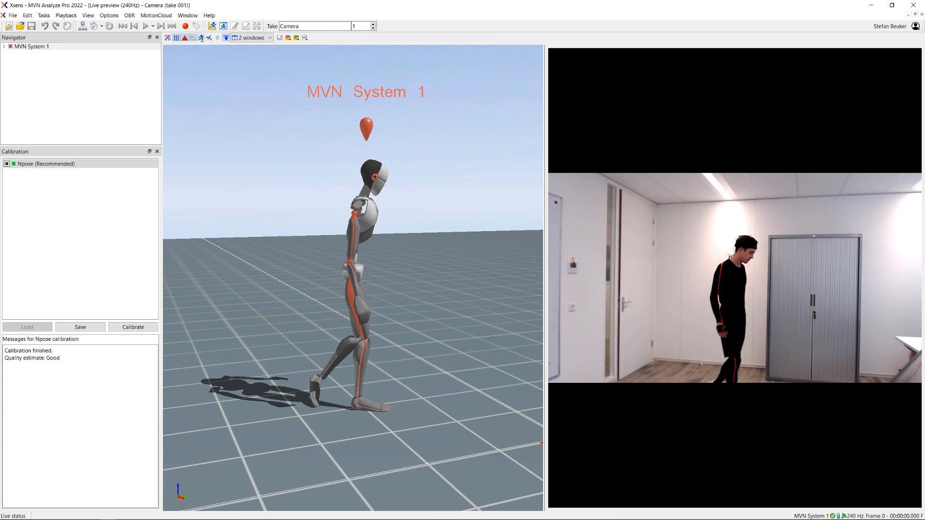
Close the live preview session, leaving an empty workspace.
left_click(185, 27)
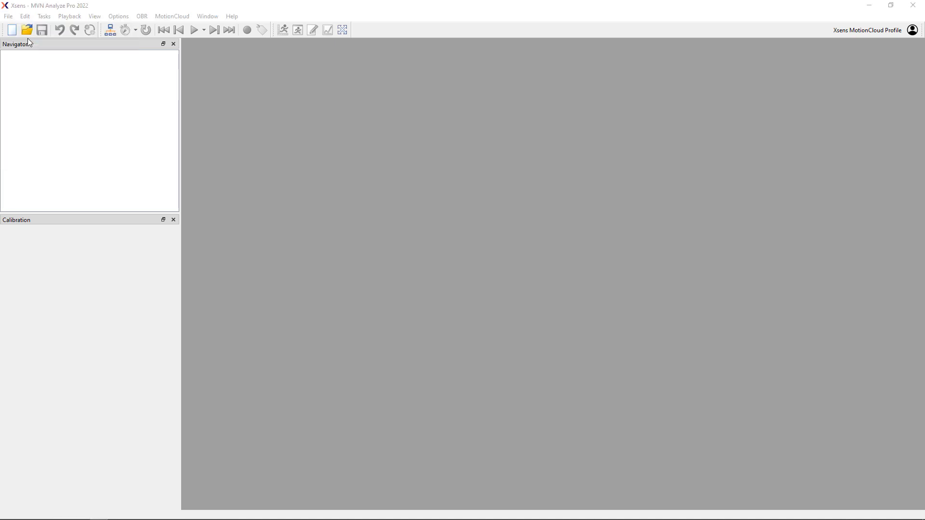
Open the Camera-001.mvns session from D:\Xsens\Recordings.
left_click(27, 30)
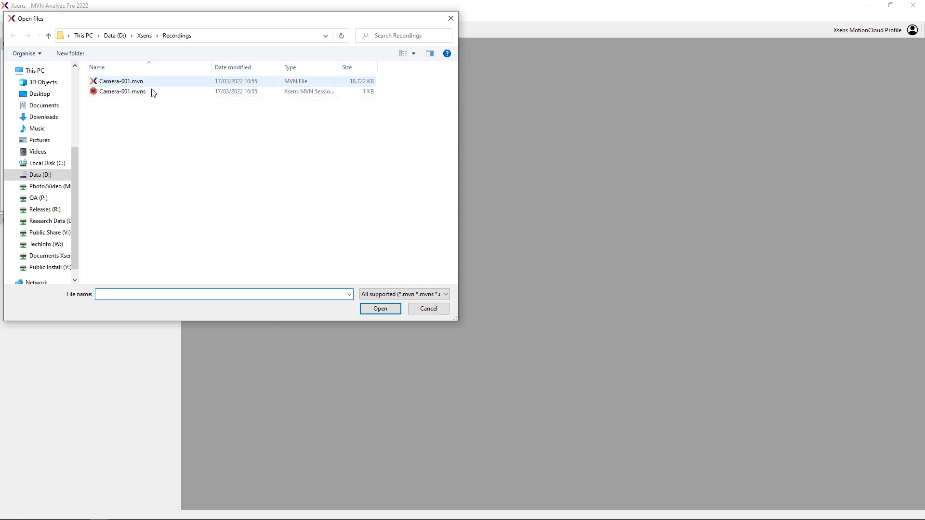
left_click(122, 91)
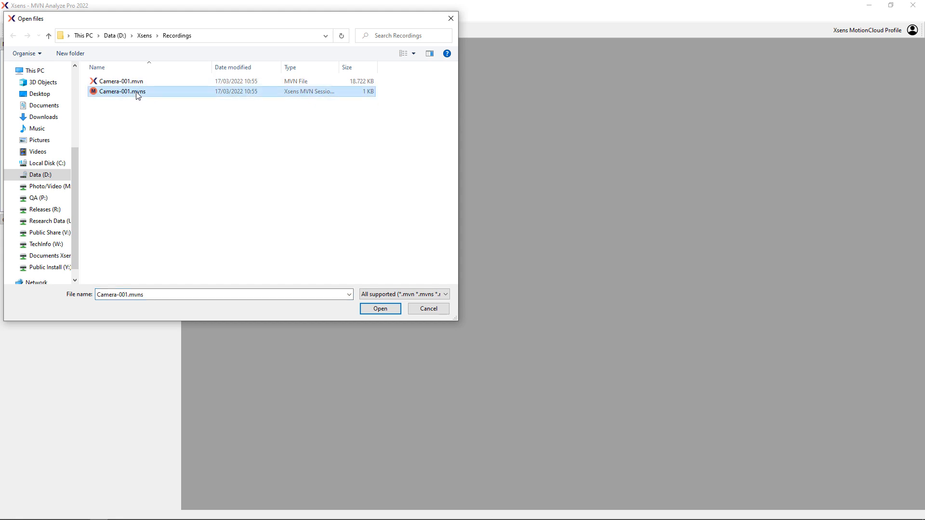
mouse_move(245, 169)
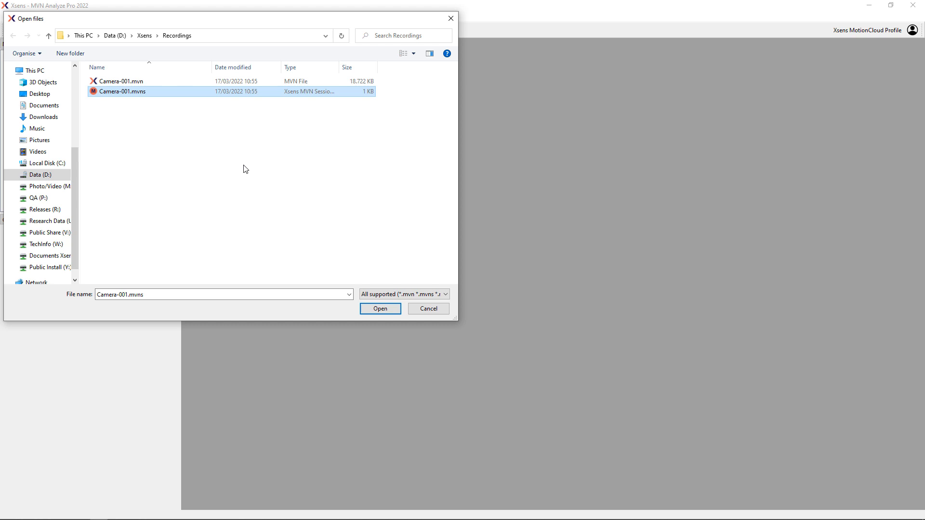
left_click(380, 309)
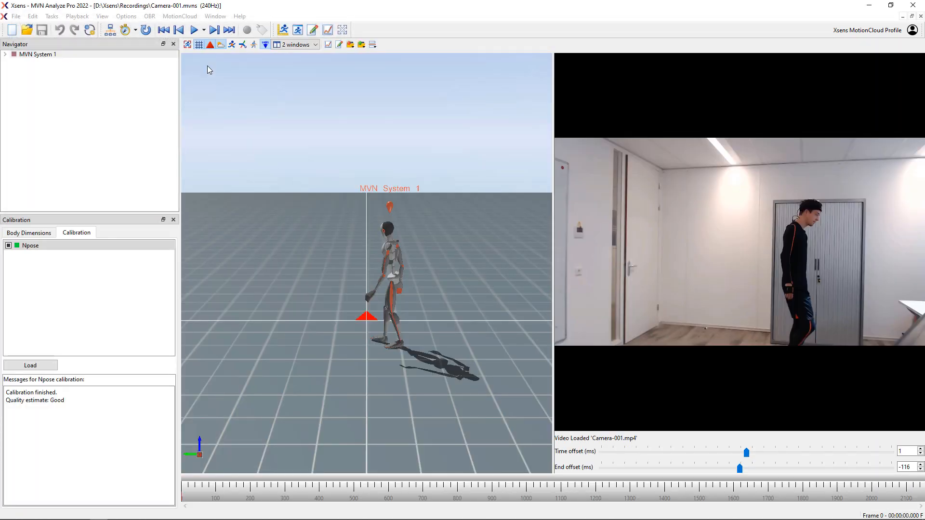
Play the recording past frame 845 to compare avatar and webcam video, then pause.
left_click(196, 29)
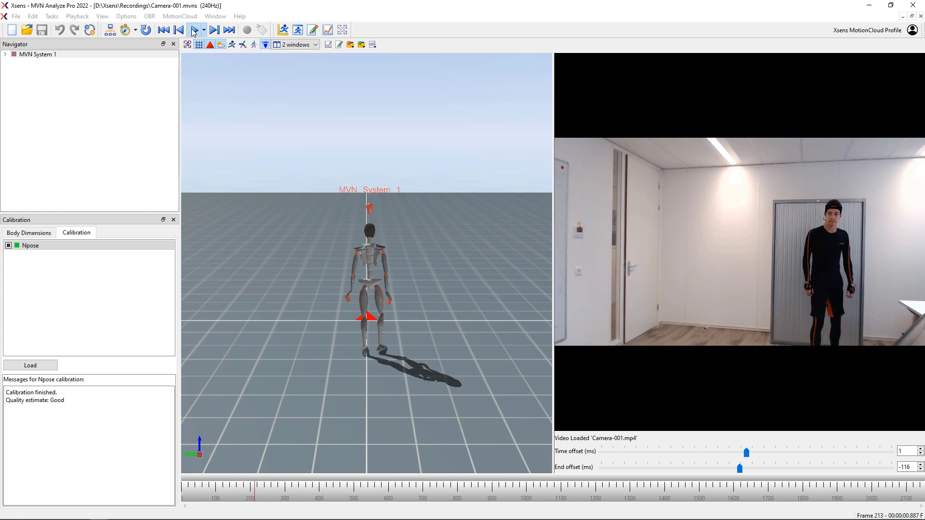
left_click(196, 30)
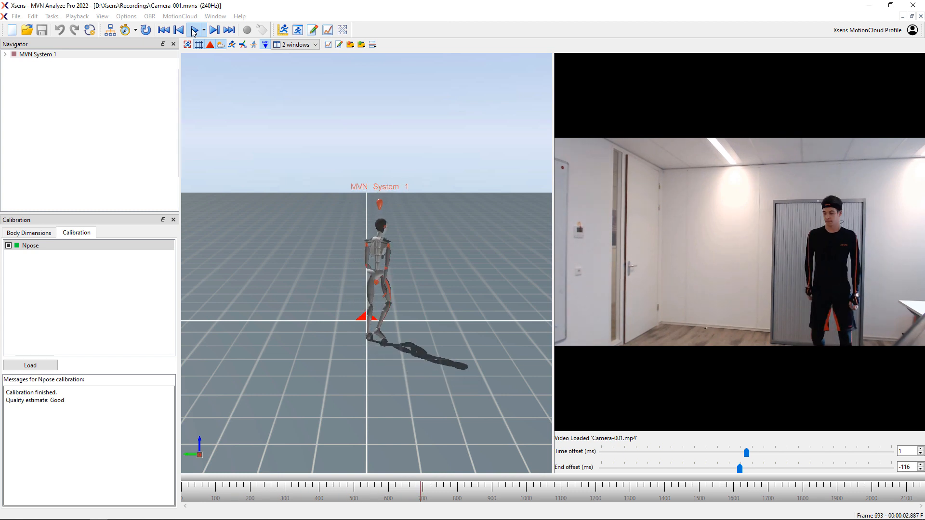
left_click(195, 30)
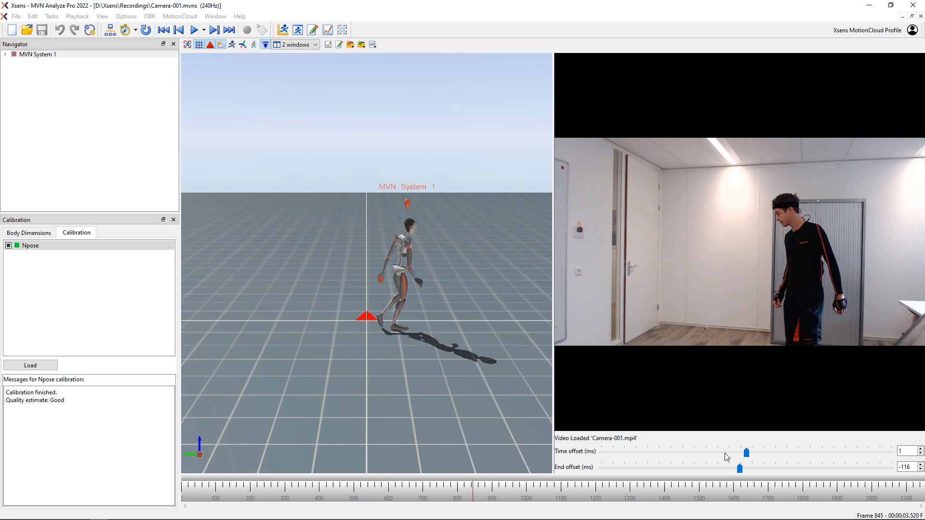
Retune the video time offset slider through -91 and 42 ms to 116 ms.
left_click_drag(745, 451, 742, 453)
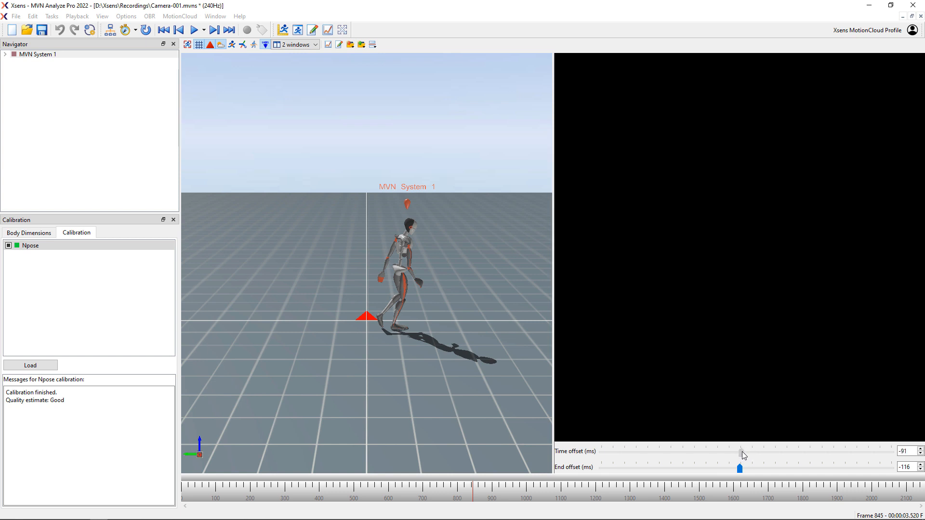
left_click_drag(742, 452, 748, 452)
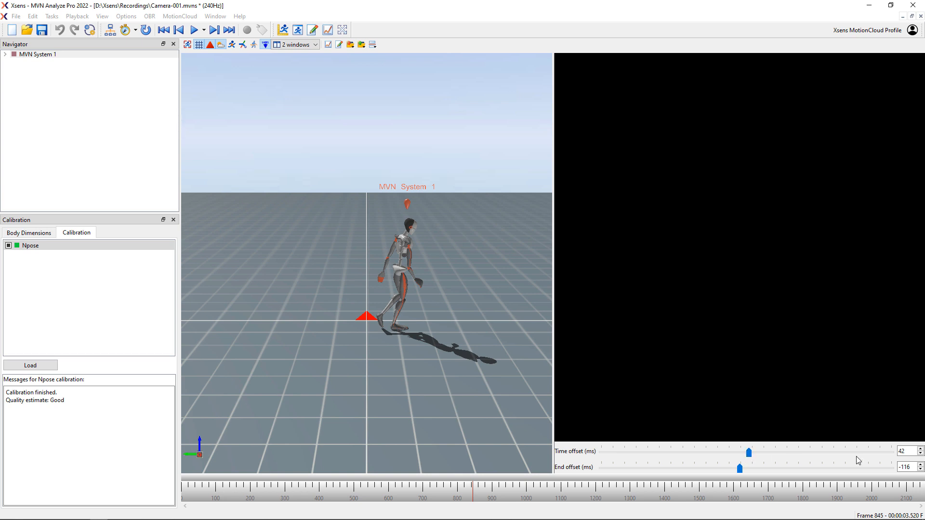
left_click_drag(748, 451, 753, 451)
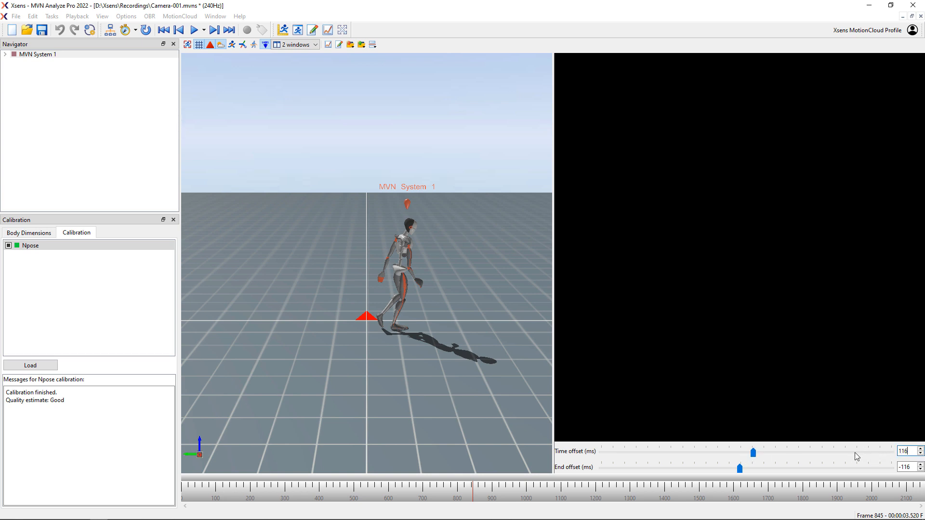